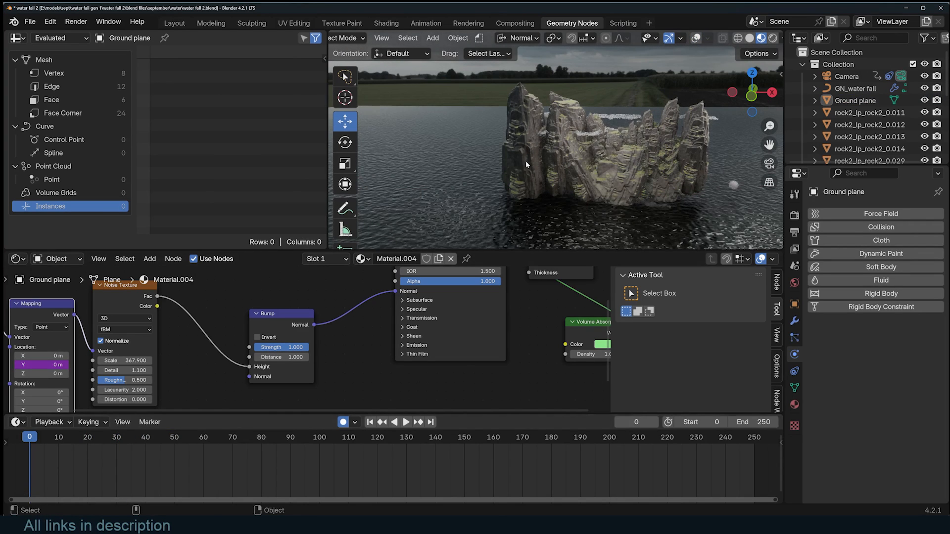
Play and stop the waterfall animation, orbit along the rock ridge, and select the waterfall object.
{"action": "left_click", "coordinate": [405, 422]}
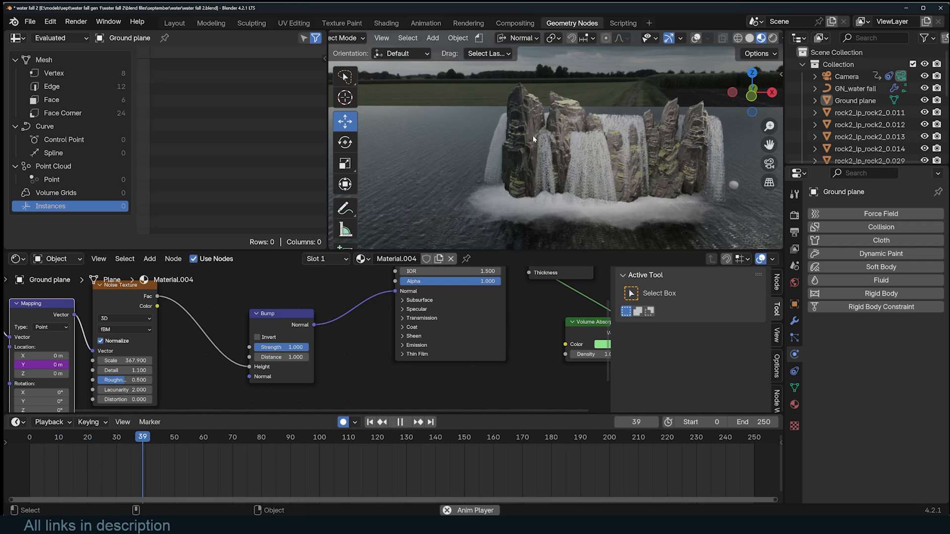
{"action": "left_click", "coordinate": [405, 421]}
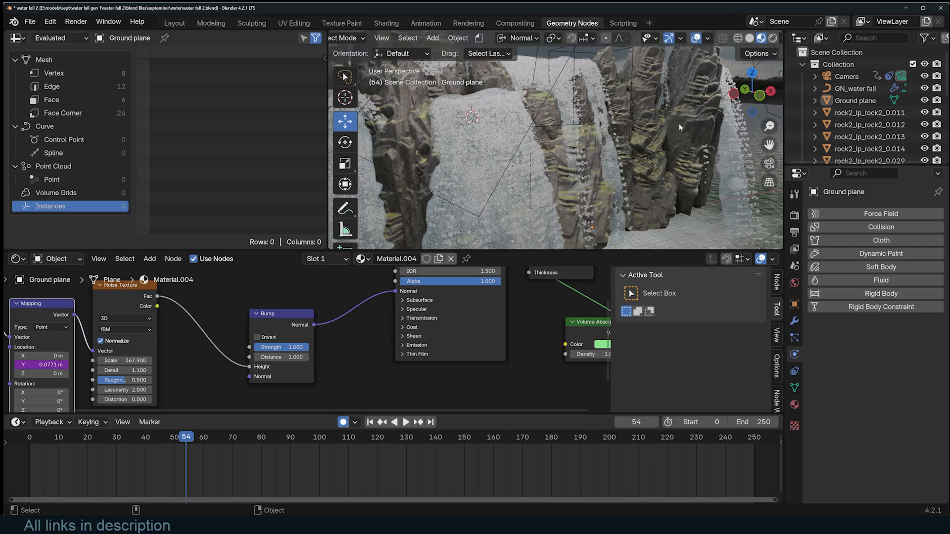
{"action": "left_click_drag", "start_coordinate": [678, 127], "coordinate": [715, 91]}
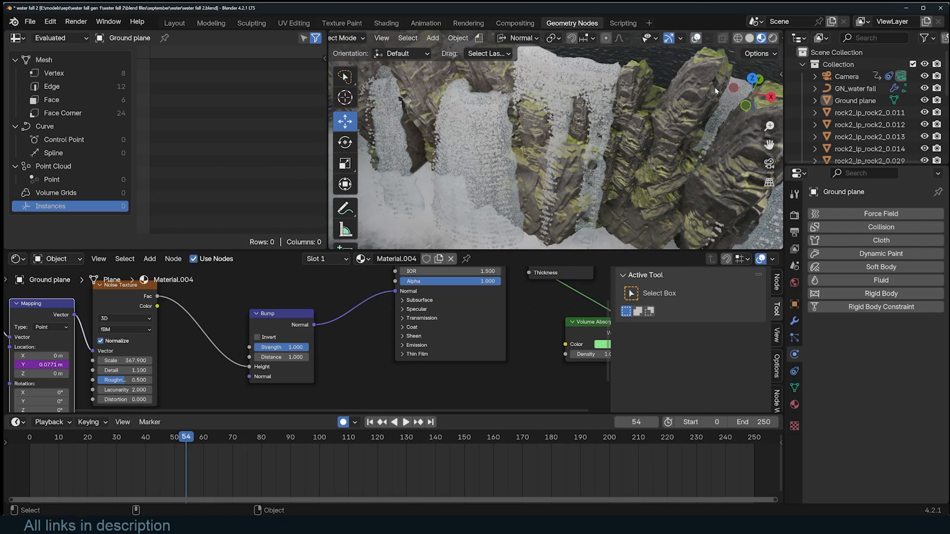
{"action": "left_click", "coordinate": [856, 88]}
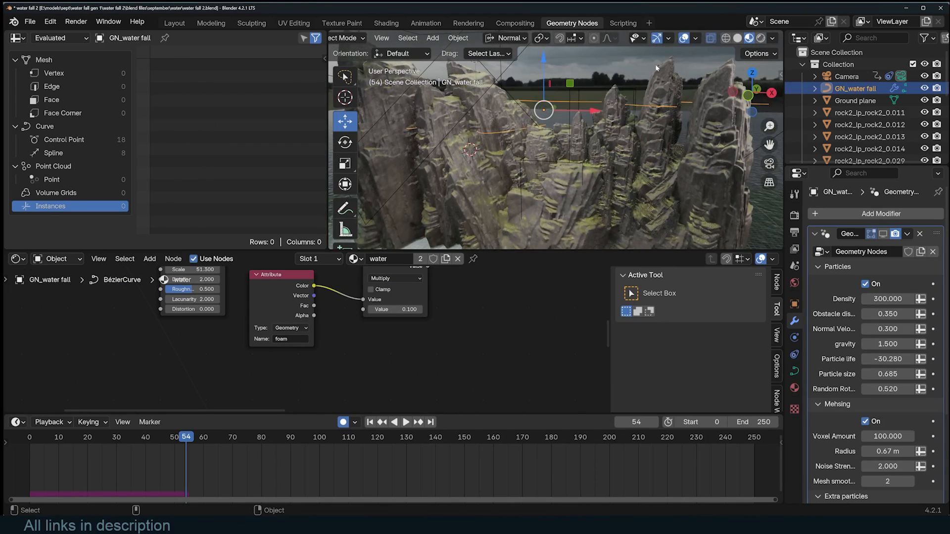
Replay the GN_water fall simulation, pausing and then resuming playback.
{"action": "left_click", "coordinate": [405, 423]}
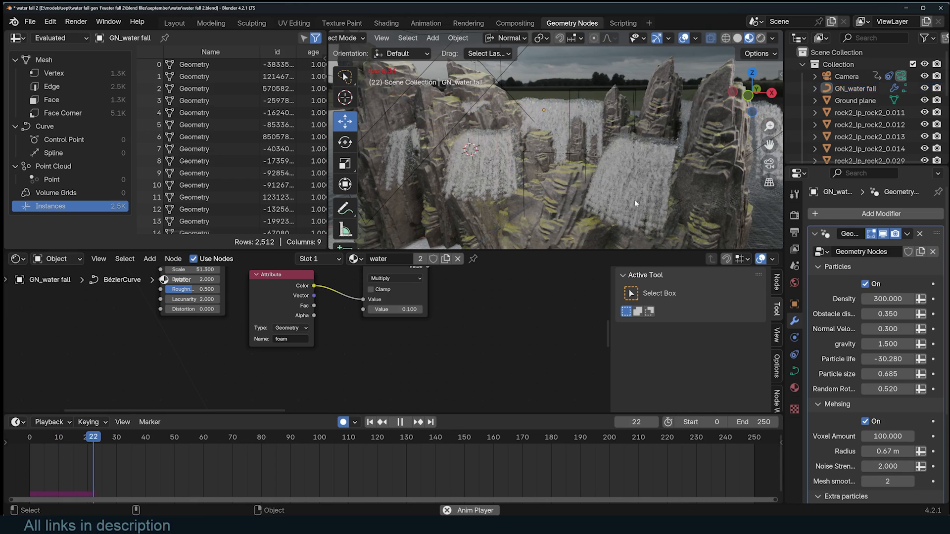
{"action": "left_click", "coordinate": [398, 422]}
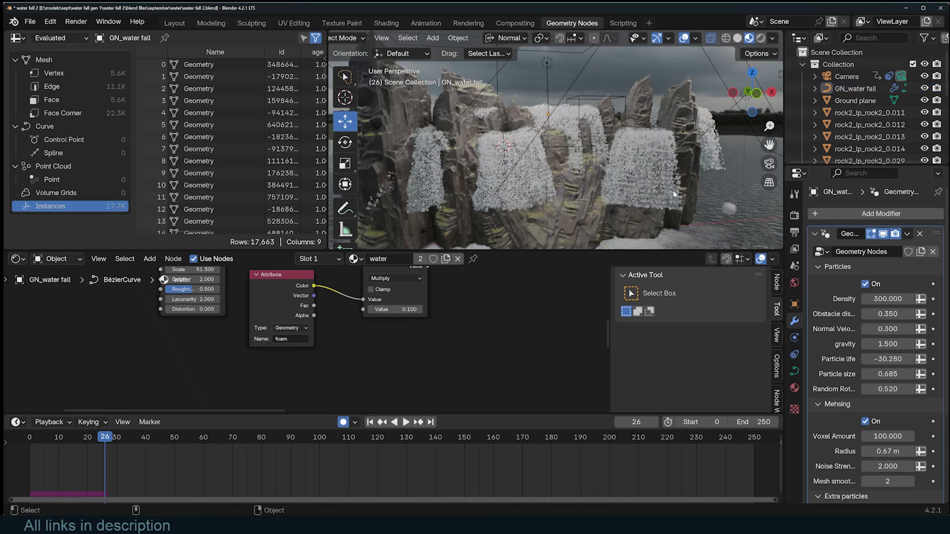
{"action": "left_click", "coordinate": [405, 422]}
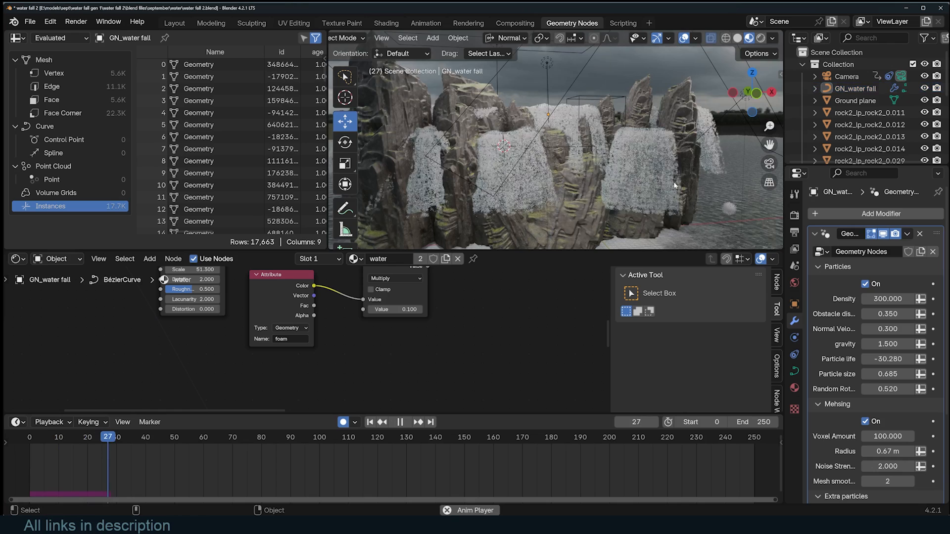
{"action": "left_click", "coordinate": [406, 422]}
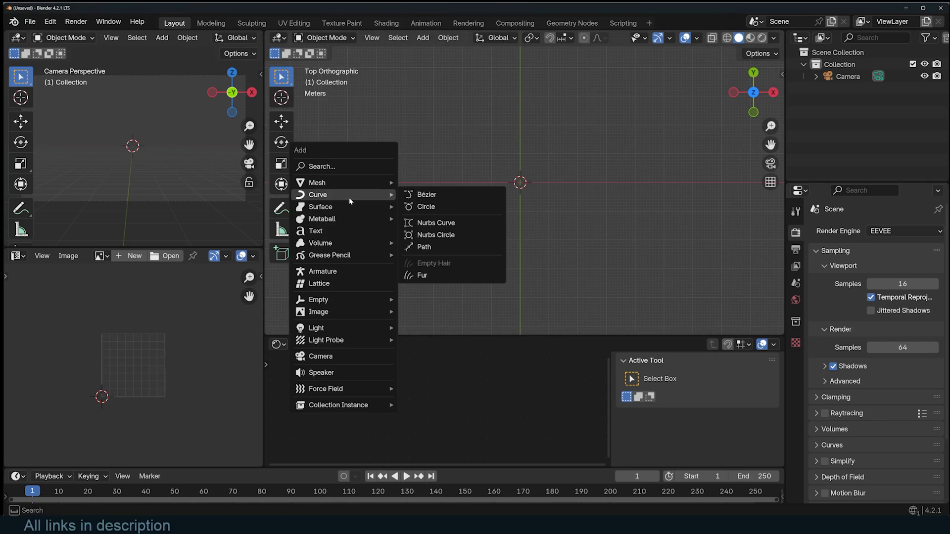
Add a Bézier curve to the new General scene.
{"action": "left_click", "coordinate": [427, 194]}
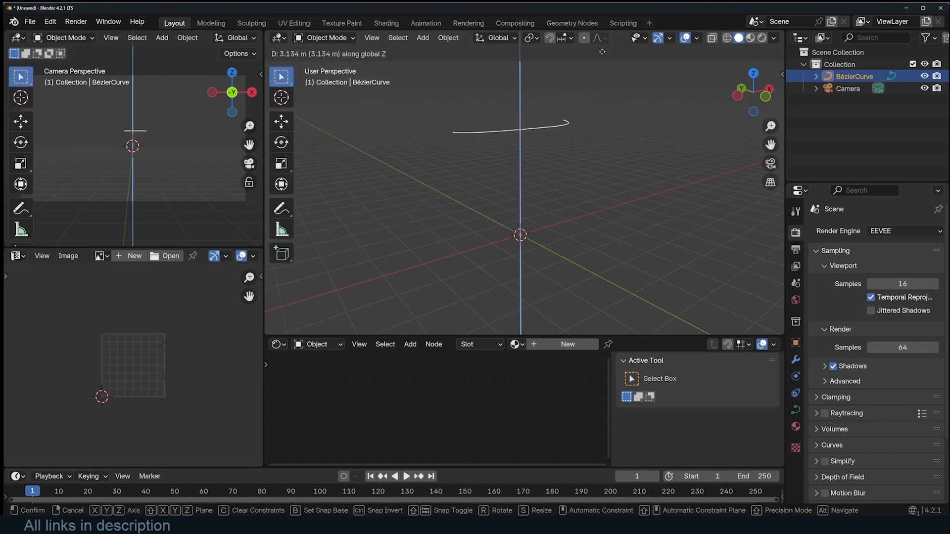
Create a new geometry node tree on the curve, sketch annotation strokes, then hide the annotation layer.
{"action": "left_click", "coordinate": [570, 22]}
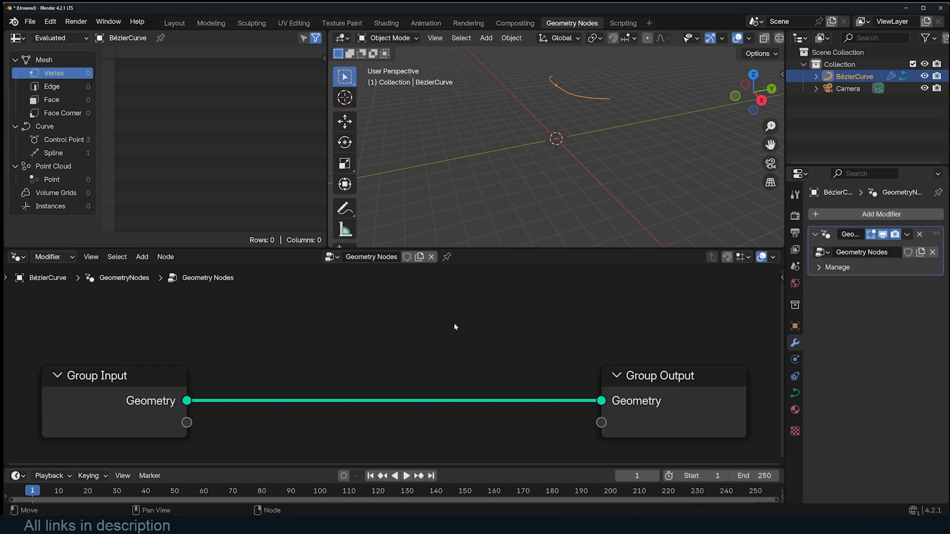
{"action": "scroll", "scroll_direction": "down", "scroll_amount": 3}
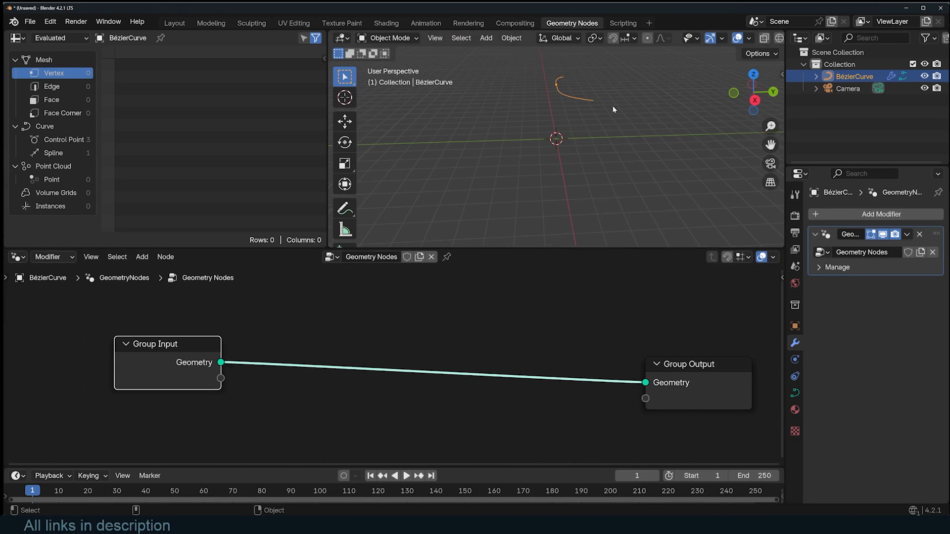
{"action": "left_click", "coordinate": [345, 209]}
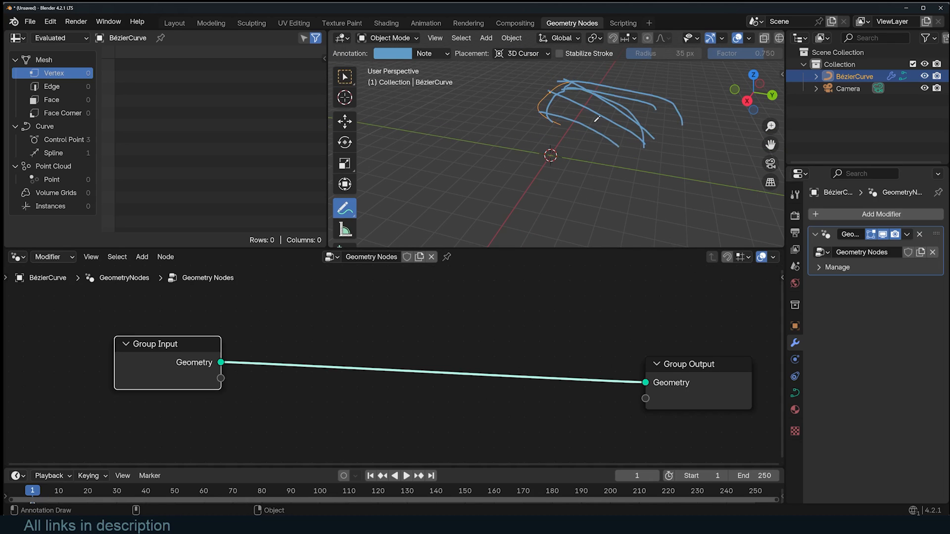
{"action": "left_click", "coordinate": [431, 53]}
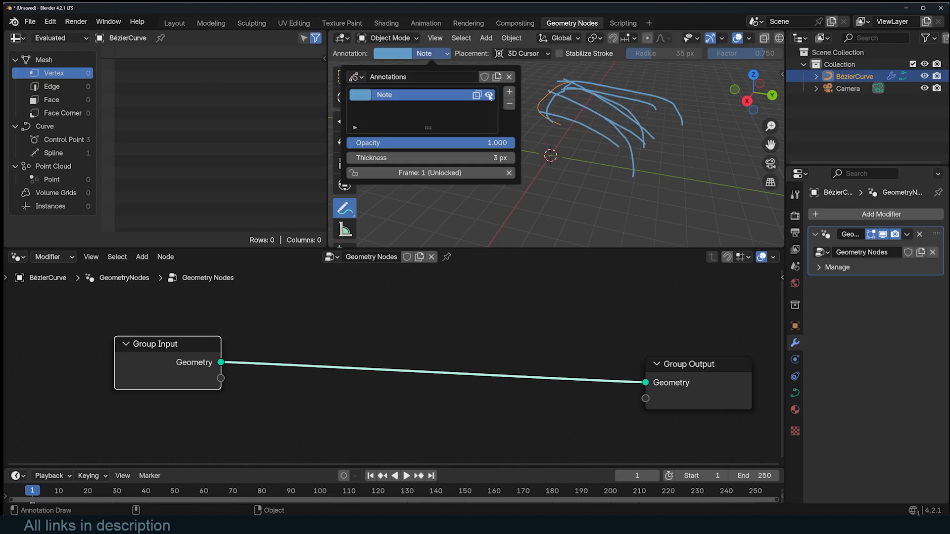
{"action": "left_click", "coordinate": [142, 256]}
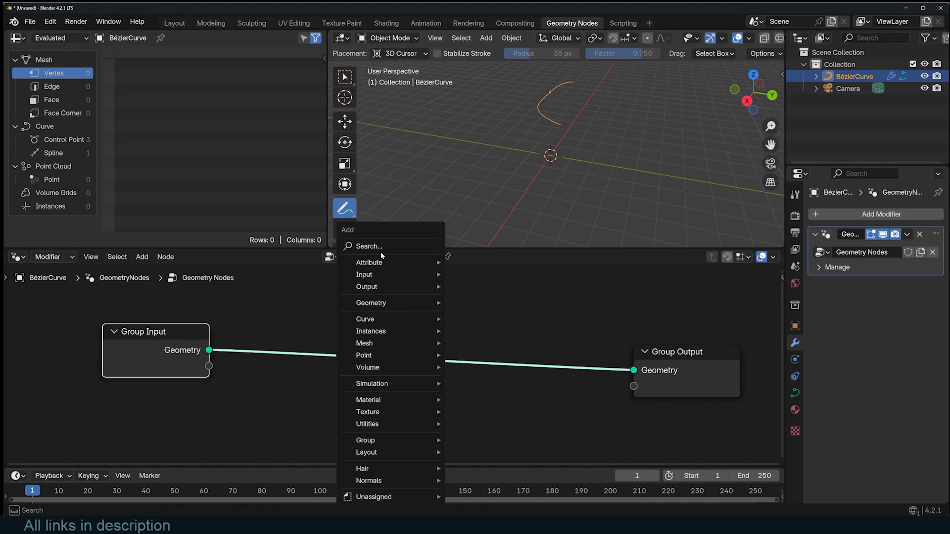
Add Curve to Mesh and Extrude Mesh in Edges mode with Offset Scale 0.35.
{"action": "type", "text": "to"}
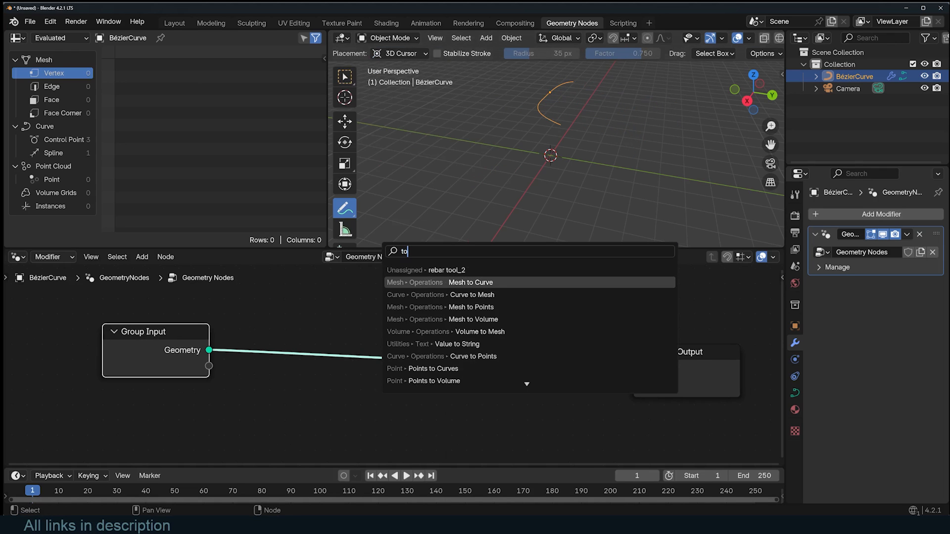
{"action": "left_click", "coordinate": [472, 295]}
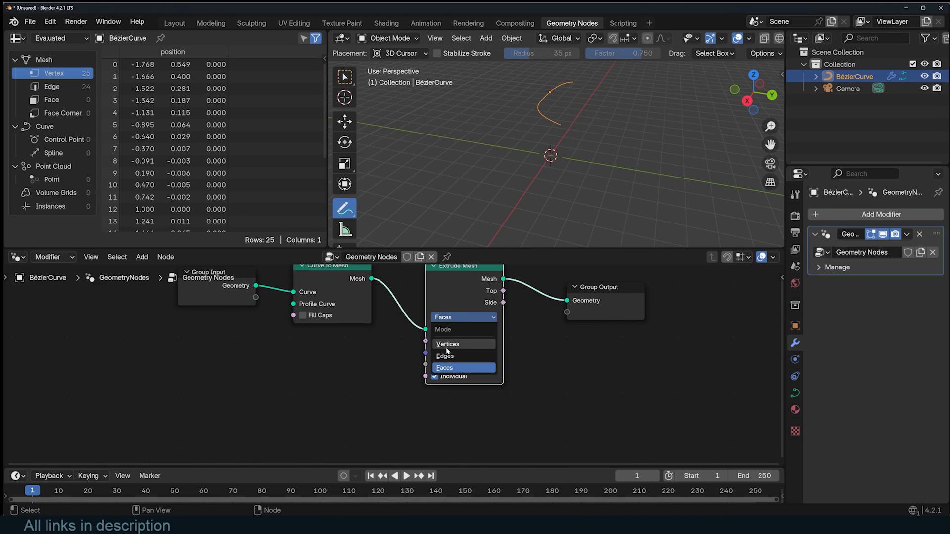
{"action": "left_click", "coordinate": [448, 344]}
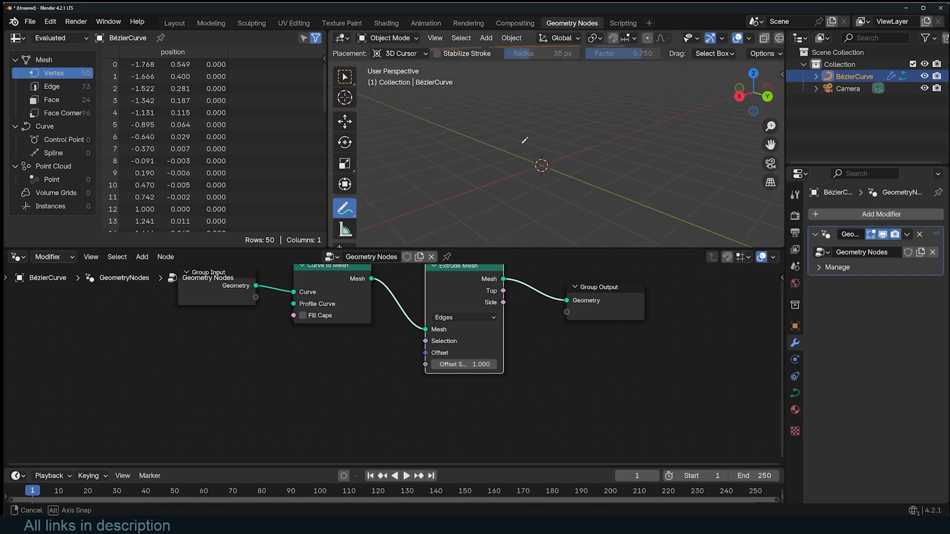
{"action": "left_click", "coordinate": [142, 257]}
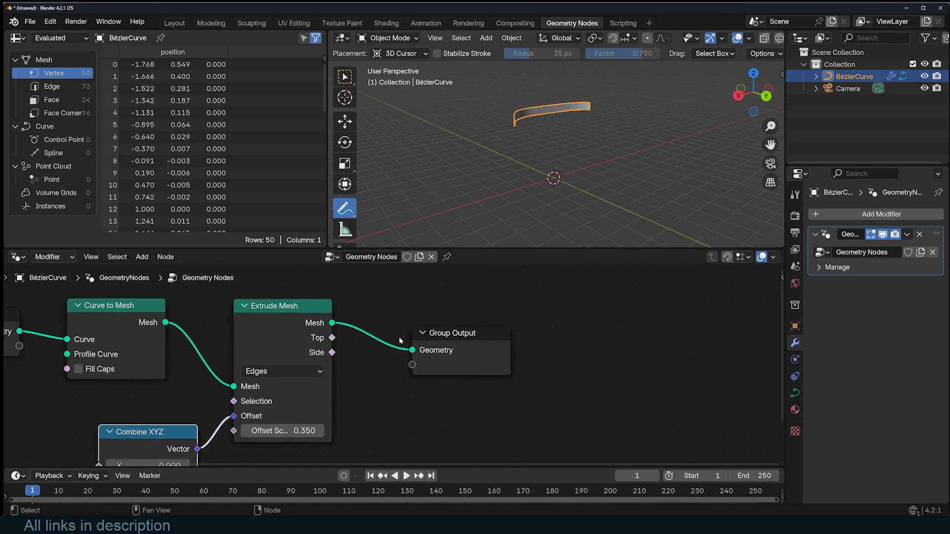
Add Distribute Points on Faces and a Join Geometry node inside the simulation zone.
{"action": "type", "text": "d"}
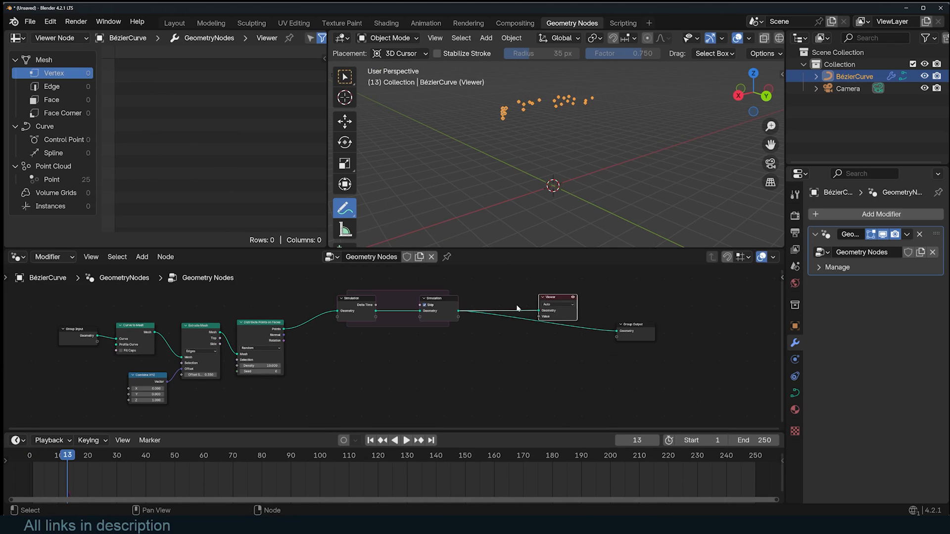
{"action": "left_click", "coordinate": [142, 257]}
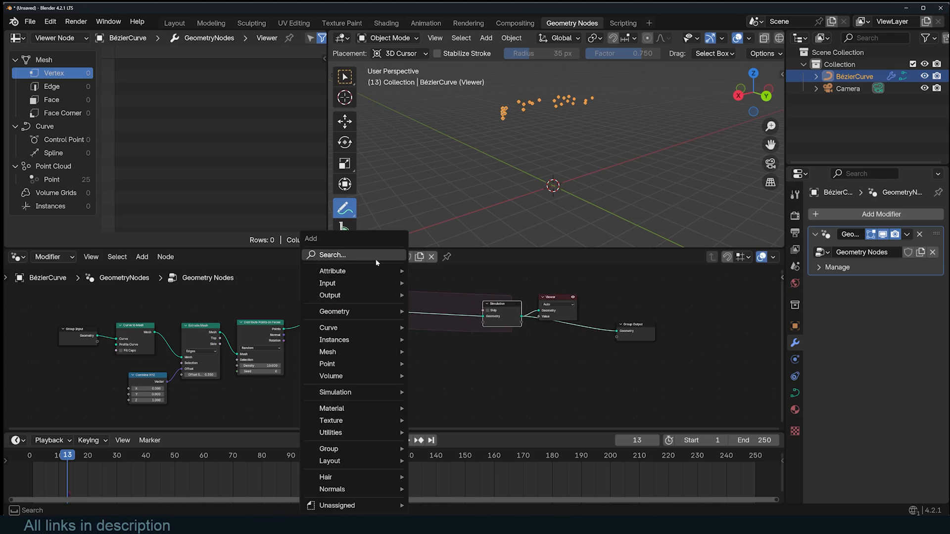
{"action": "left_click", "coordinate": [334, 311]}
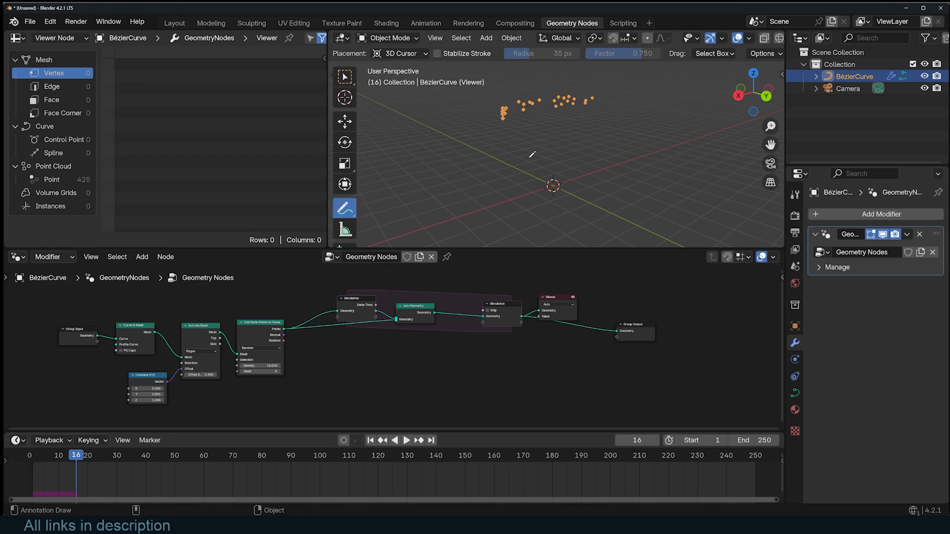
{"action": "left_click", "coordinate": [407, 441]}
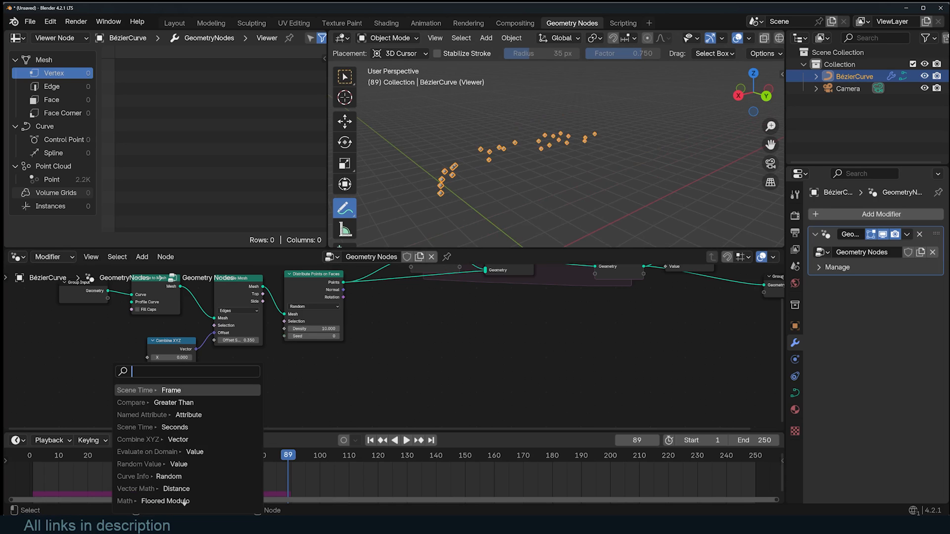
Add a Set Position node with Offset Z -0.1 m and rewind to frame 0.
{"action": "type", "text": "tin"}
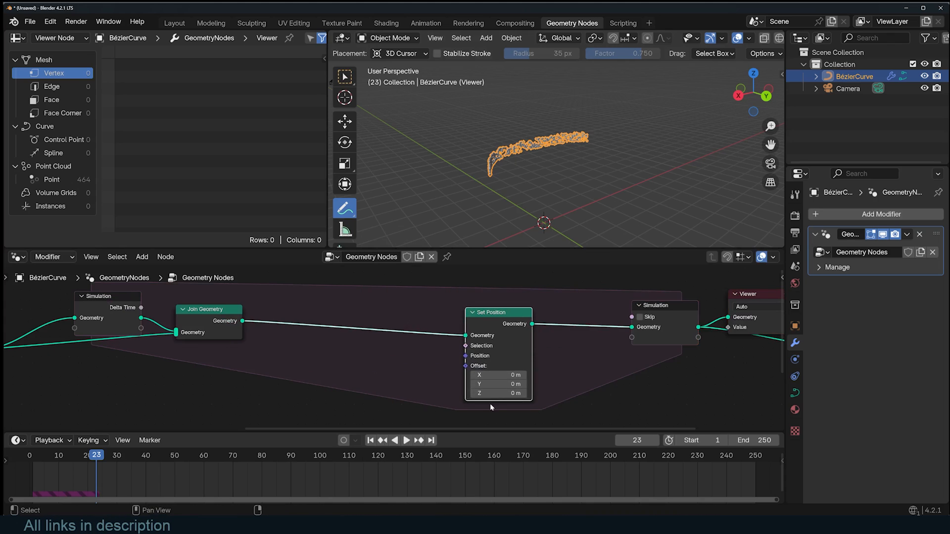
{"action": "left_click", "coordinate": [29, 455]}
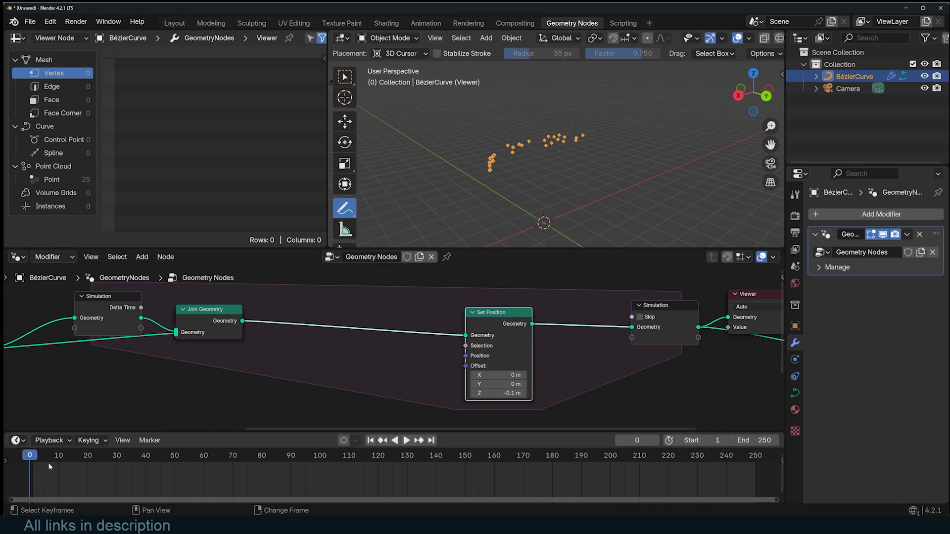
{"action": "left_click", "coordinate": [406, 441]}
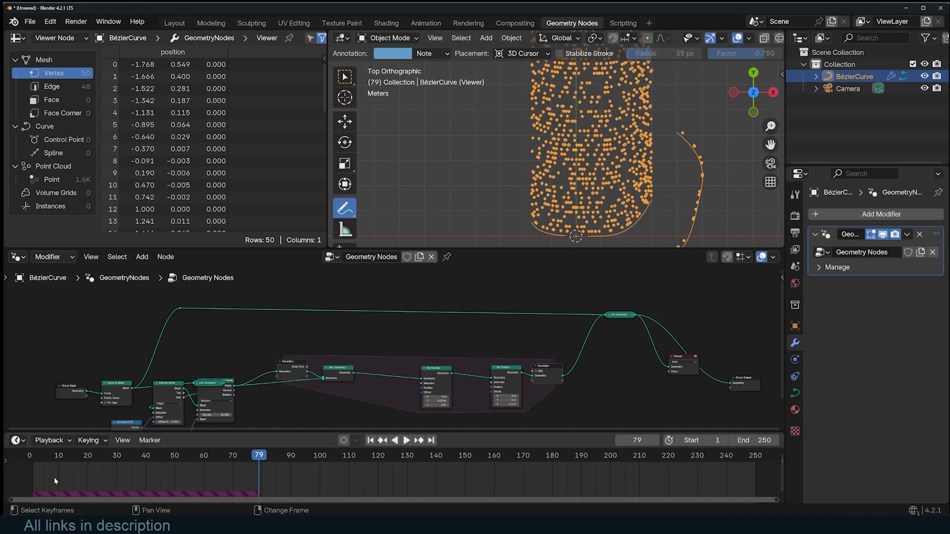
Rewind the simulation to its first frame.
{"action": "left_click", "coordinate": [405, 440]}
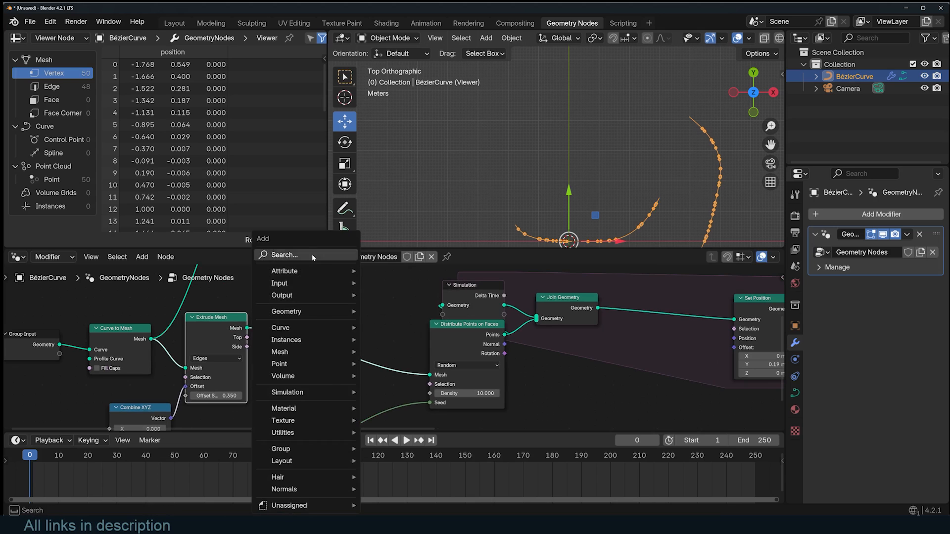
Store Normal as vector attribute N and feed it through Vector Math Scale 0.3 into Set Position Offset.
{"action": "type", "text": "sto"}
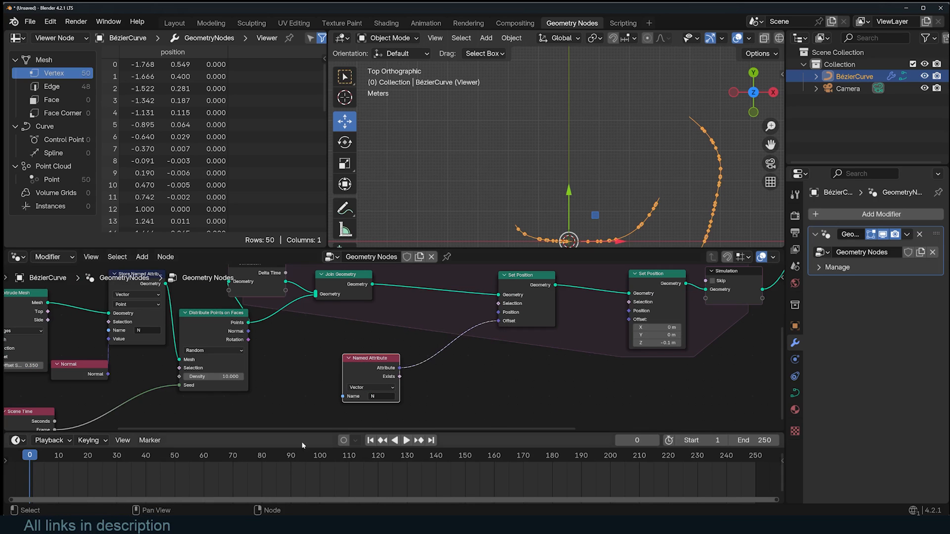
{"action": "left_click", "coordinate": [96, 456]}
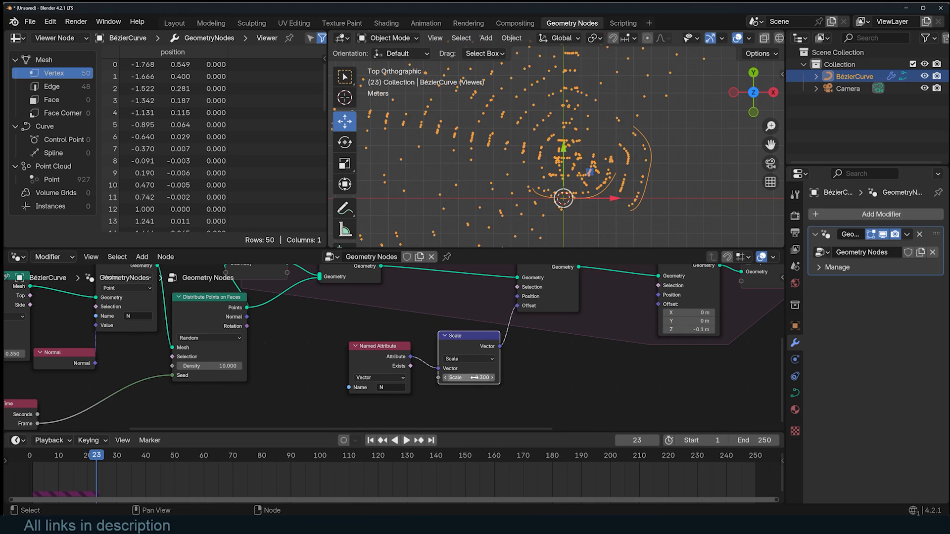
{"action": "left_click", "coordinate": [406, 440]}
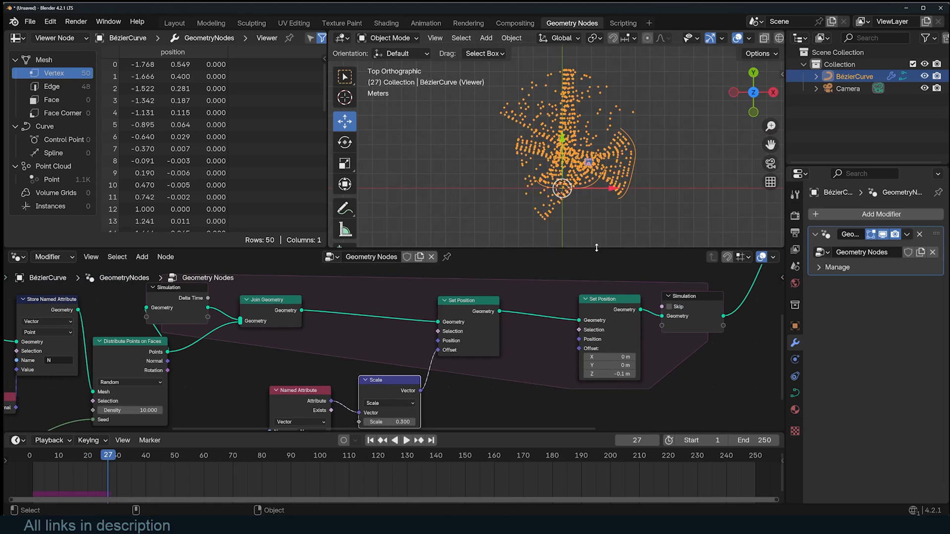
Store Float attribute Age as Age + 1 and view per-point values in the spreadsheet Point Cloud.
{"action": "left_click_drag", "start_coordinate": [469, 300], "coordinate": [394, 297]}
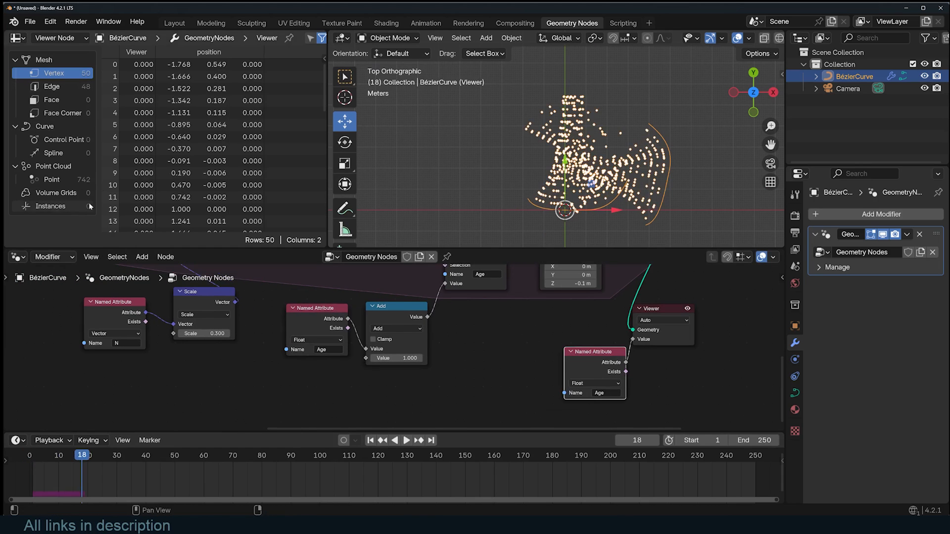
{"action": "left_click", "coordinate": [51, 179]}
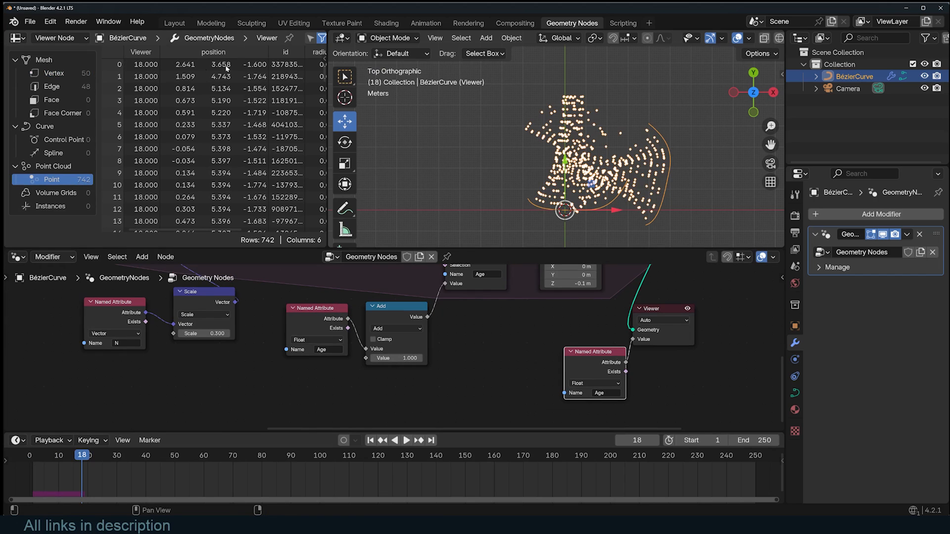
{"action": "scroll", "scroll_direction": "down", "scroll_amount": 3}
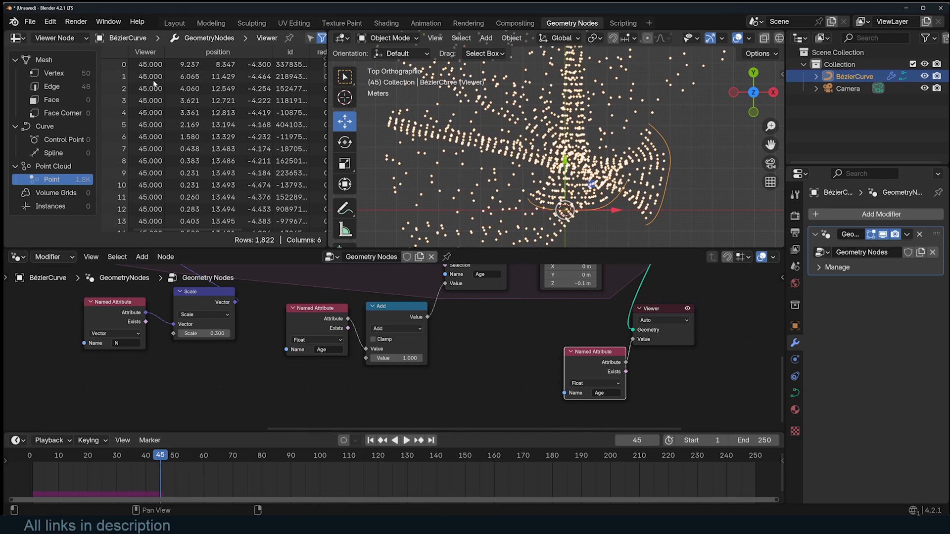
{"action": "left_click", "coordinate": [189, 456]}
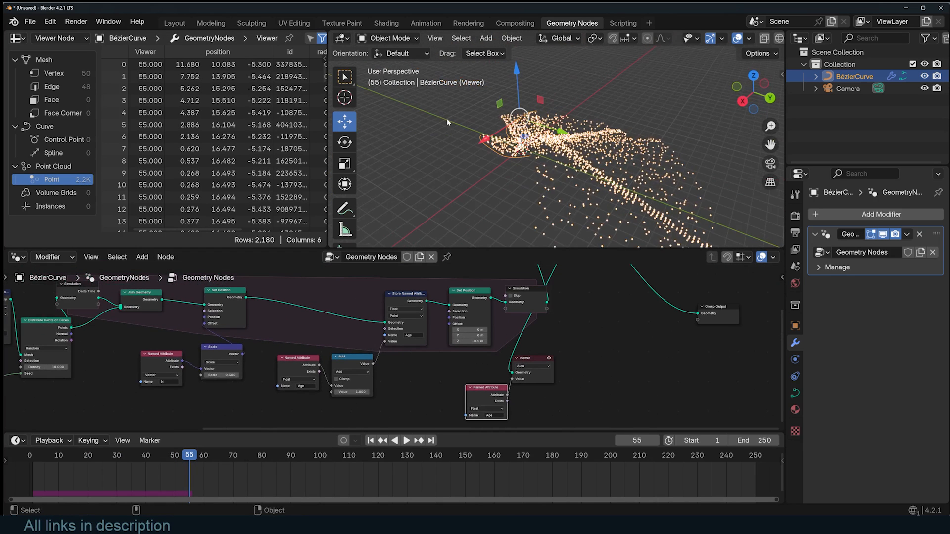
Scale a (0,0,-1) Combine XYZ gravity vector by Age and watch the points fall.
{"action": "left_click", "coordinate": [142, 256]}
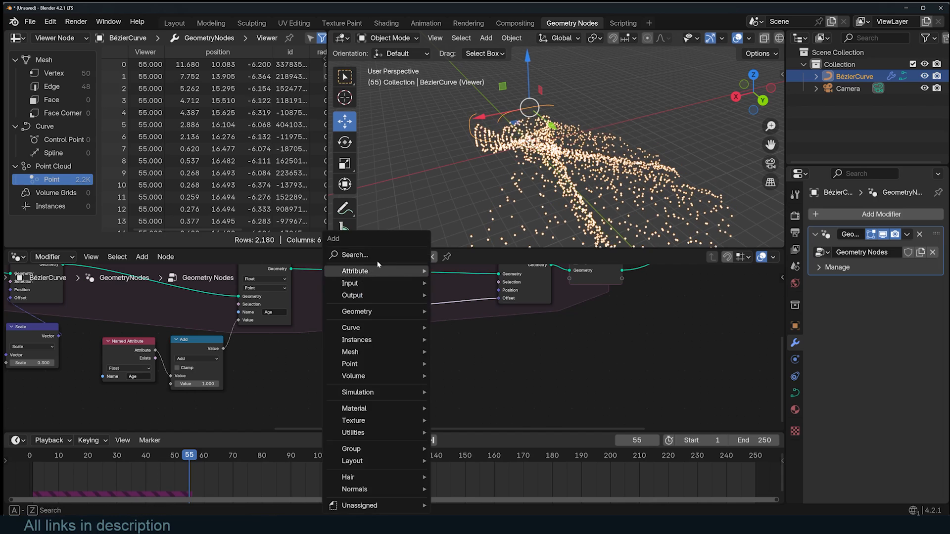
{"action": "type", "text": "v"}
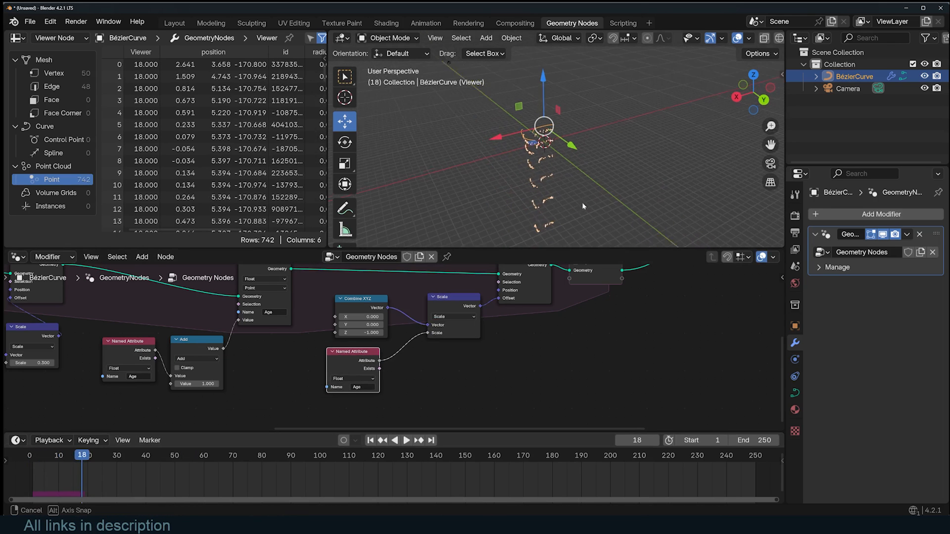
{"action": "left_click", "coordinate": [113, 455]}
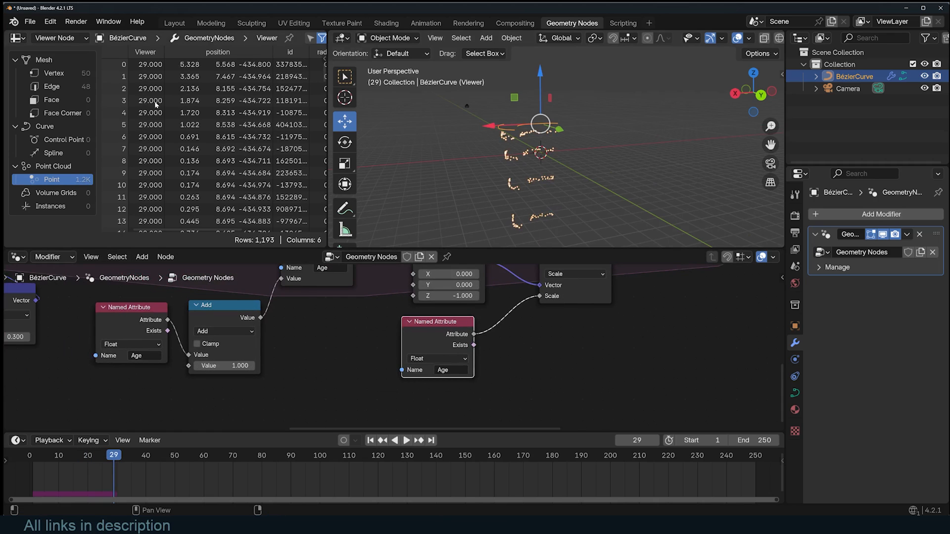
{"action": "left_click_drag", "start_coordinate": [113, 455], "coordinate": [65, 456]}
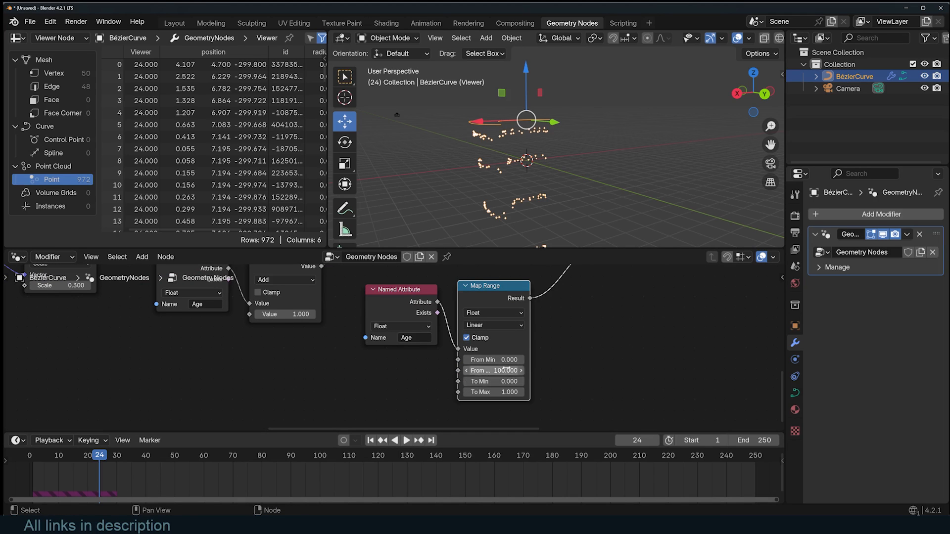
Remap Age from 0–100, multiply the factor by 4, and set Distribute density to 50.
{"action": "left_click", "coordinate": [405, 440]}
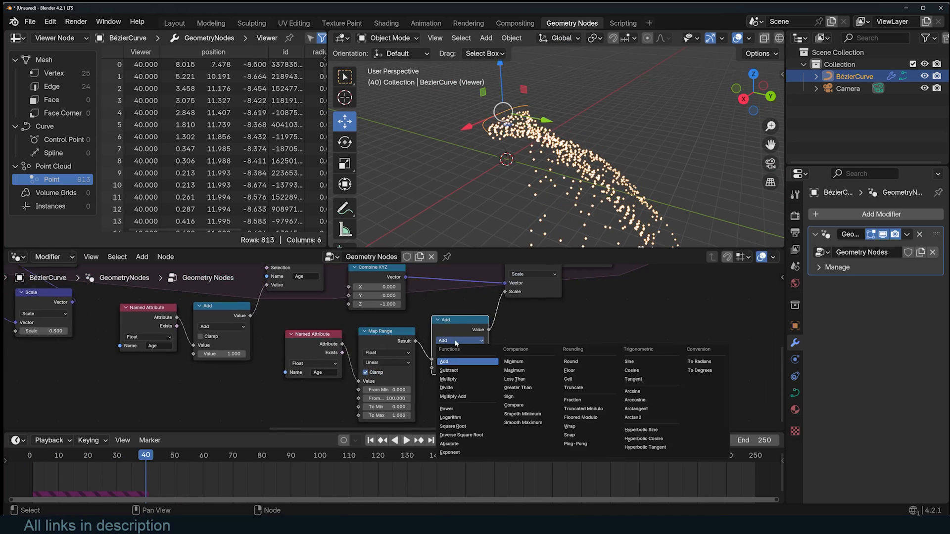
{"action": "left_click", "coordinate": [450, 370]}
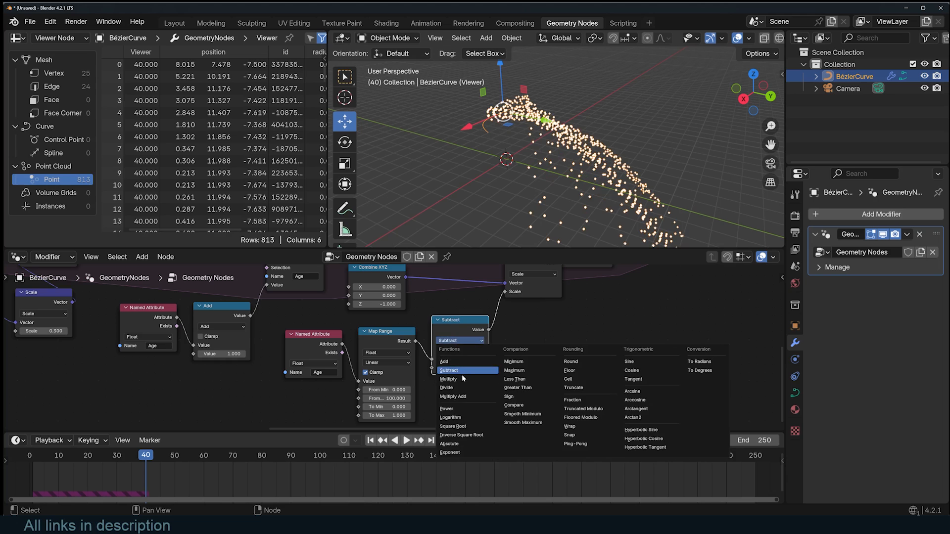
{"action": "left_click", "coordinate": [449, 378]}
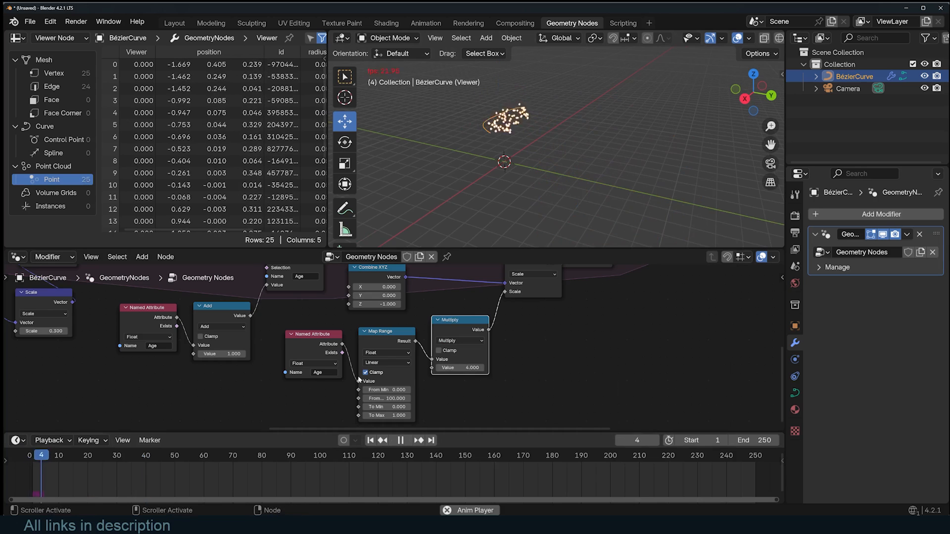
{"action": "left_click", "coordinate": [405, 441]}
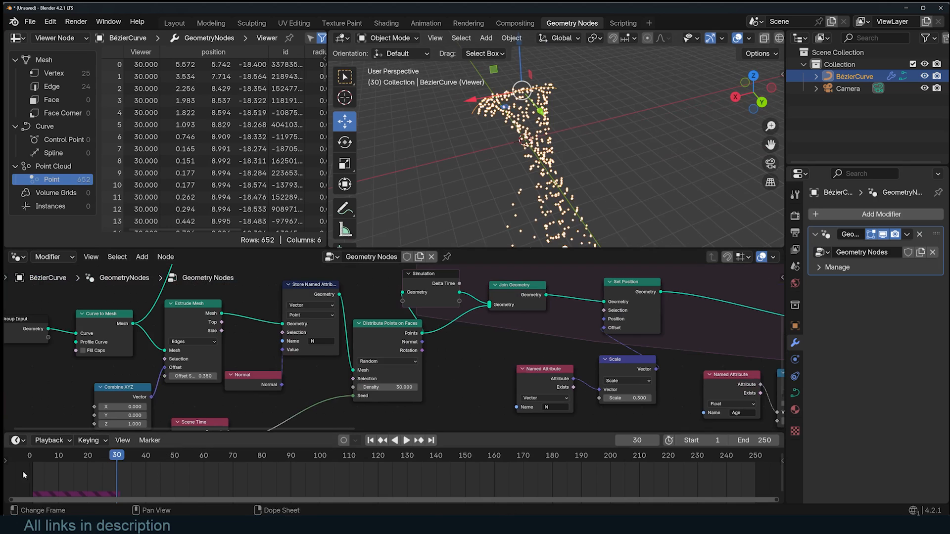
{"action": "left_click_drag", "start_coordinate": [116, 455], "coordinate": [90, 455]}
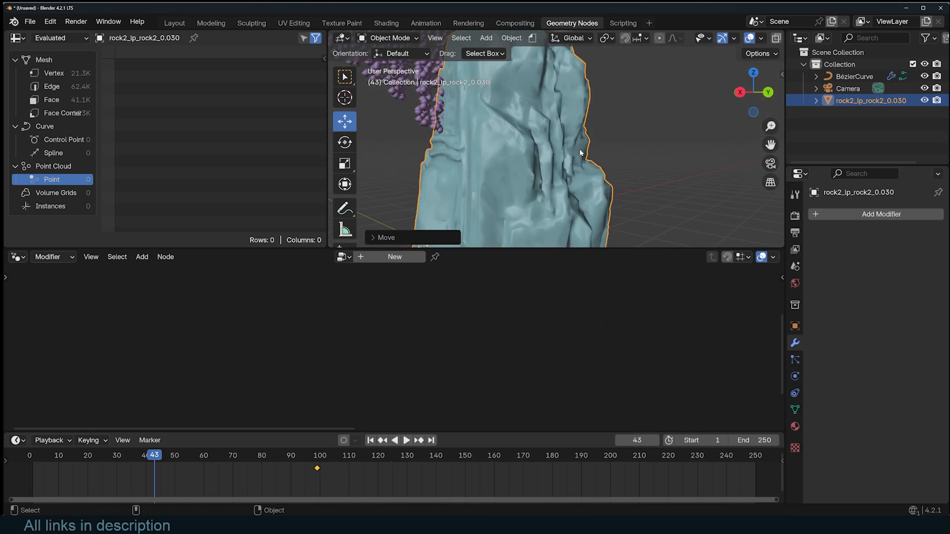
Reselect the BézierCurve waterfall emitter in the Outliner after placing the rock.
{"action": "left_click", "coordinate": [857, 75]}
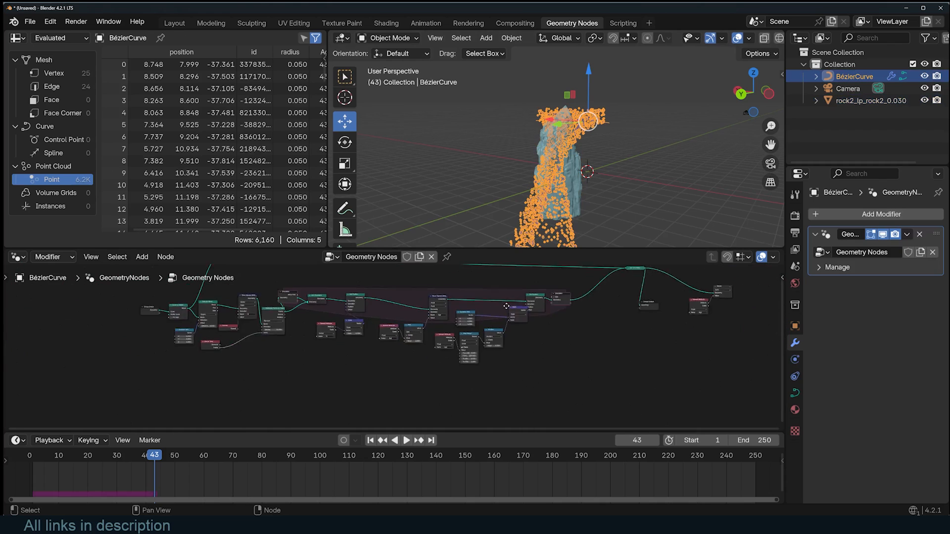